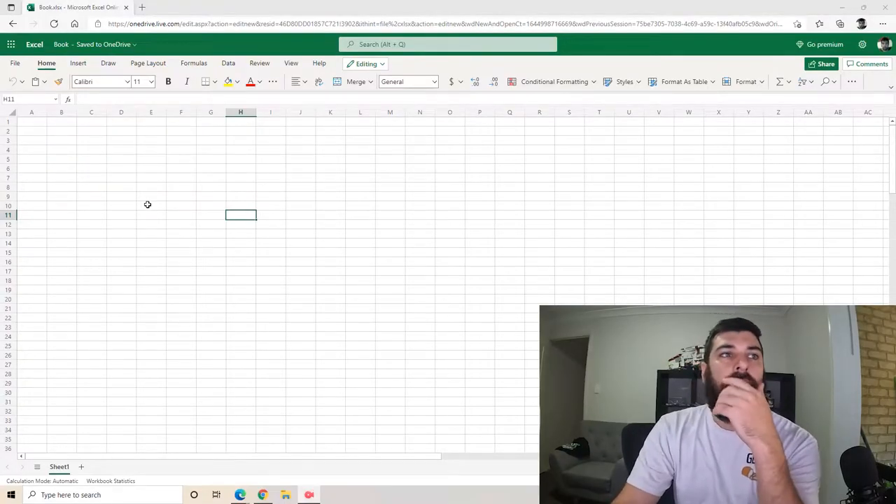
pyautogui.moveTo(111, 205)
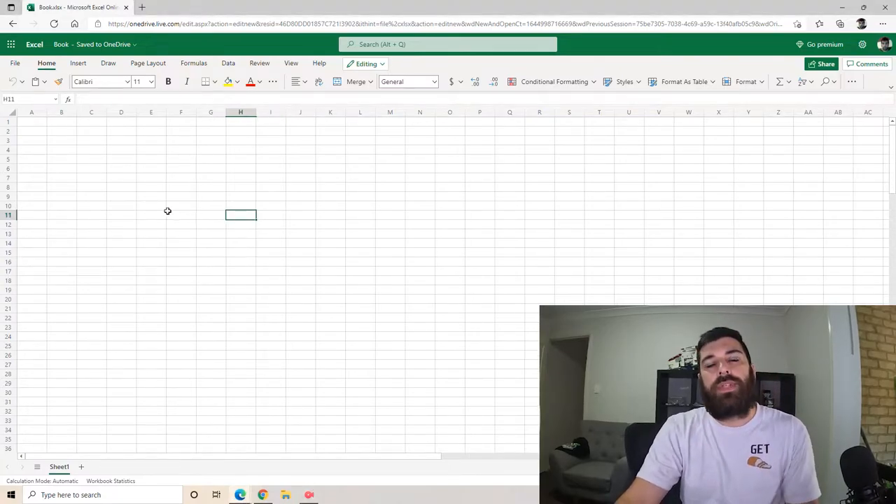
# Step: Start typing the 'Nav Build' title into cell D8 of the blank worksheet
pyautogui.write('Nav Build Sa')
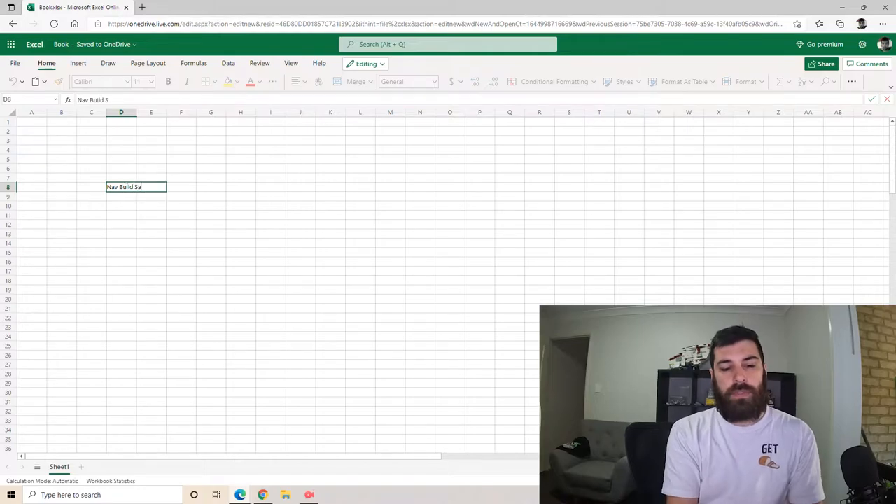
# Step: Finish the title 'Nav Build - so far' and add Part, Cost, Completed headings in D9:F9
pyautogui.write('- so far')
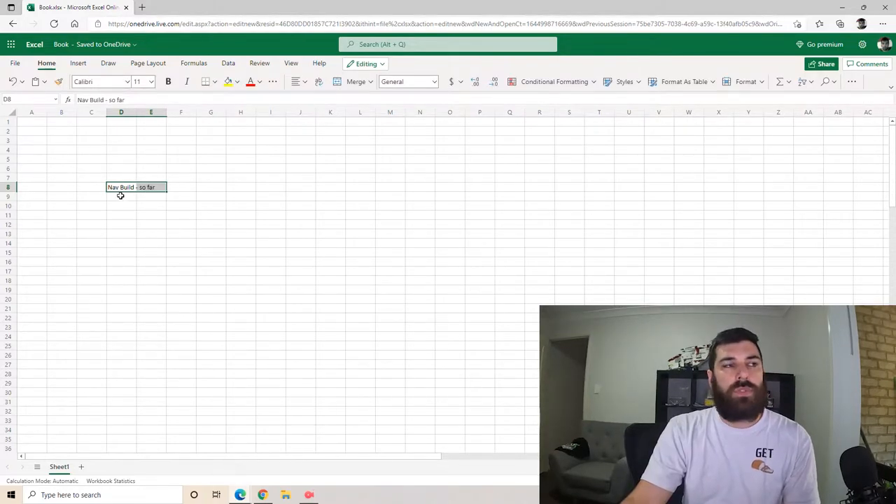
pyautogui.write('Part')
pyautogui.click(152, 196)
pyautogui.write('Cost')
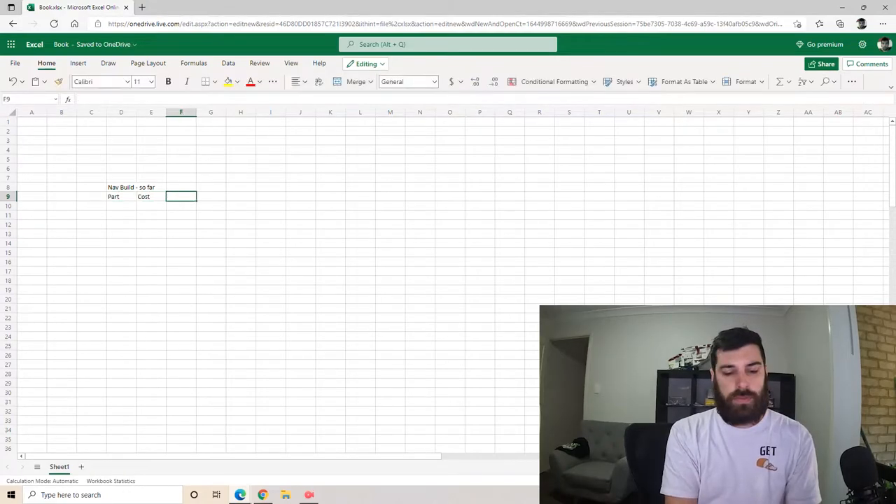
pyautogui.write('Completed')
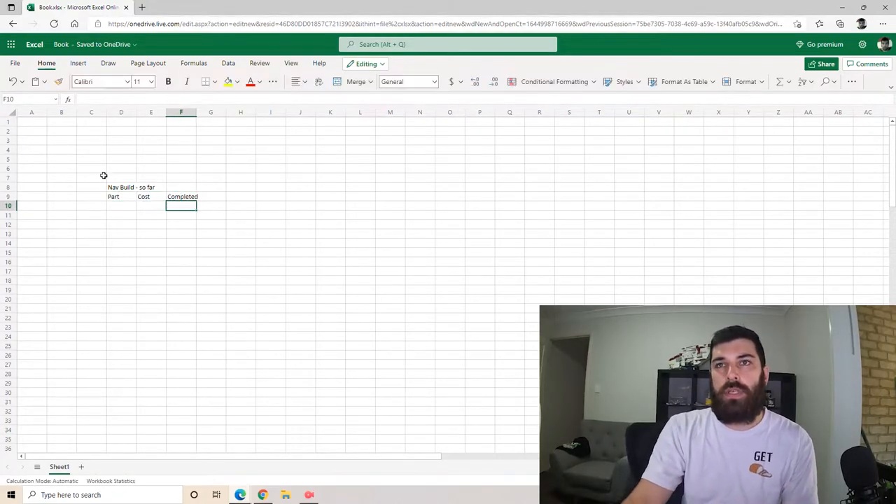
pyautogui.click(187, 196)
pyautogui.write('Weather shields')
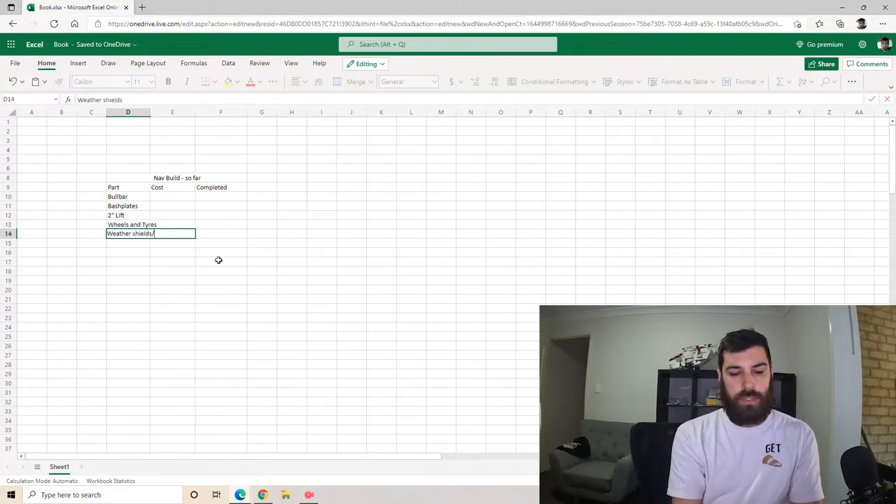
# Step: List the early parts, including Headlight trim, Tailgate, Door Handles and Bonnet scoop, in column D
pyautogui.write('/Headlight trims')
pyautogui.click(128, 261)
pyautogui.write('Struts')
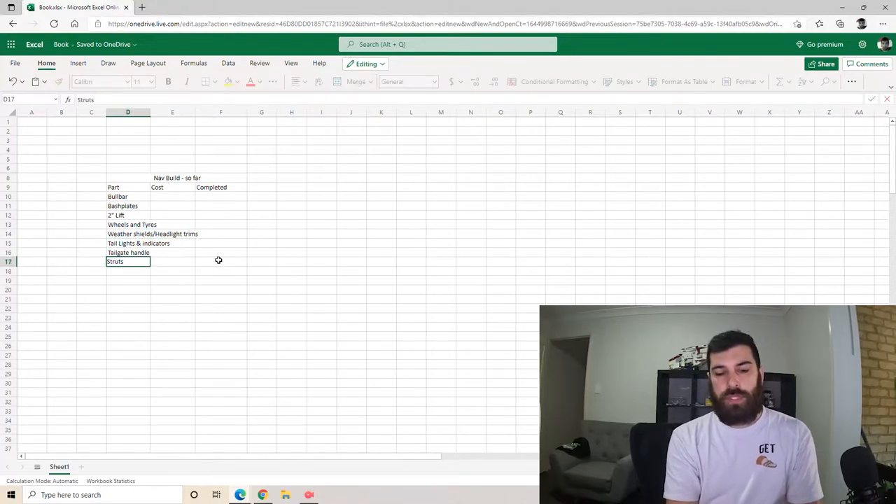
pyautogui.write('Tailgate and the Bonnet')
pyautogui.click(128, 271)
pyautogui.write('Snorkel & Water Diverter')
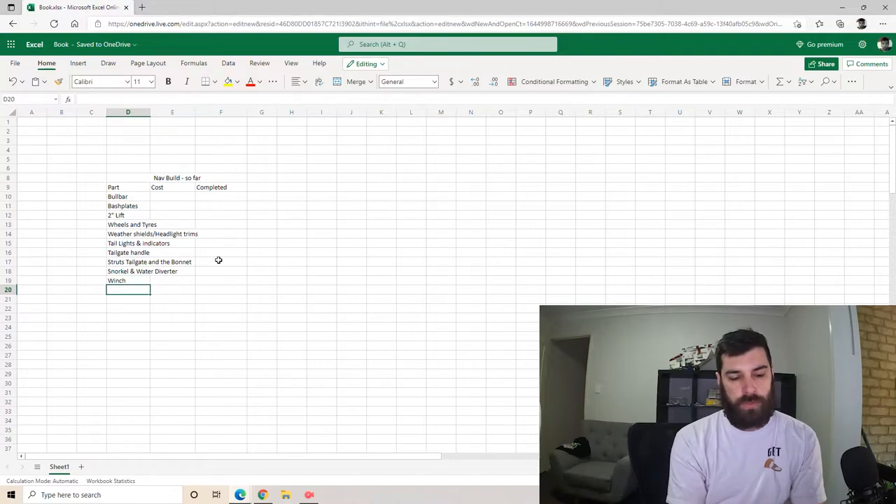
pyautogui.write('Door Handles')
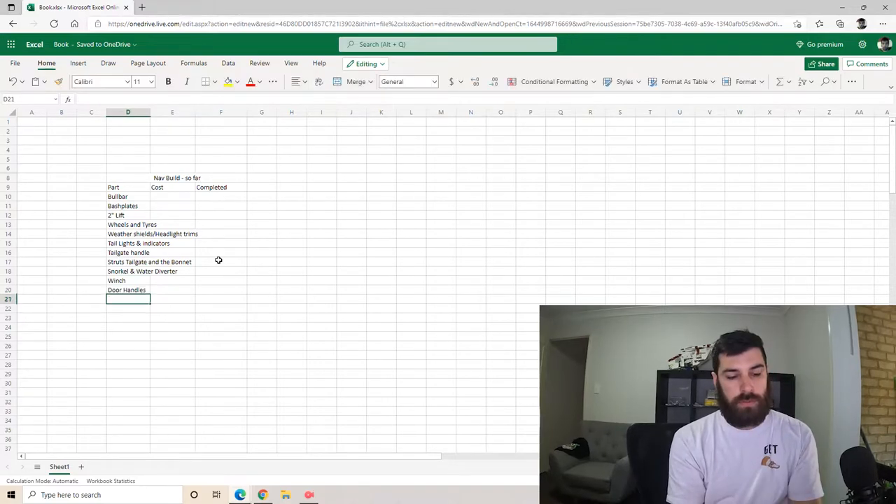
pyautogui.write('Bonnet sc')
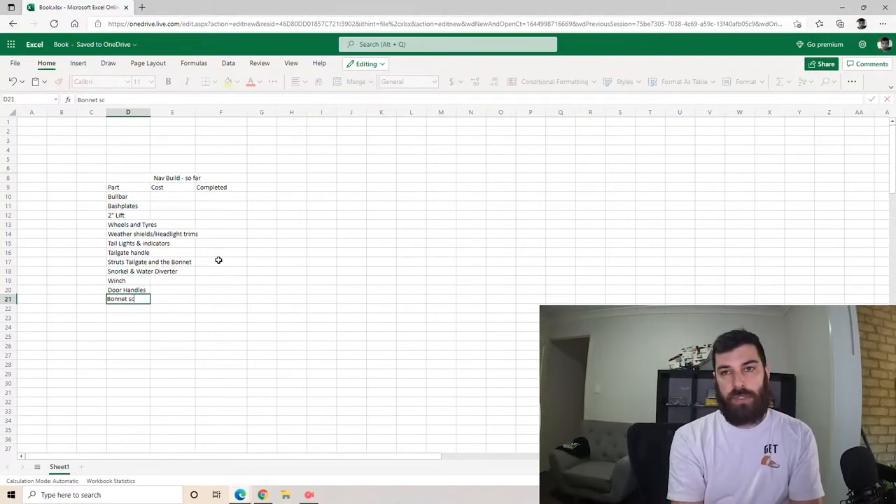
pyautogui.write('oop')
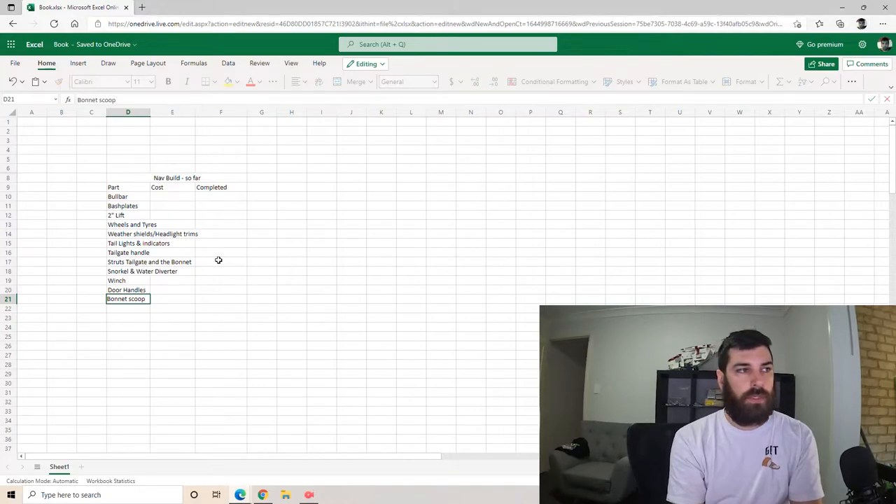
# Step: Add Paint/Material, Throttle Controller and Diff Breathers to finish the parts list at D25
pyautogui.write('Paint/Material - Chrome delete')
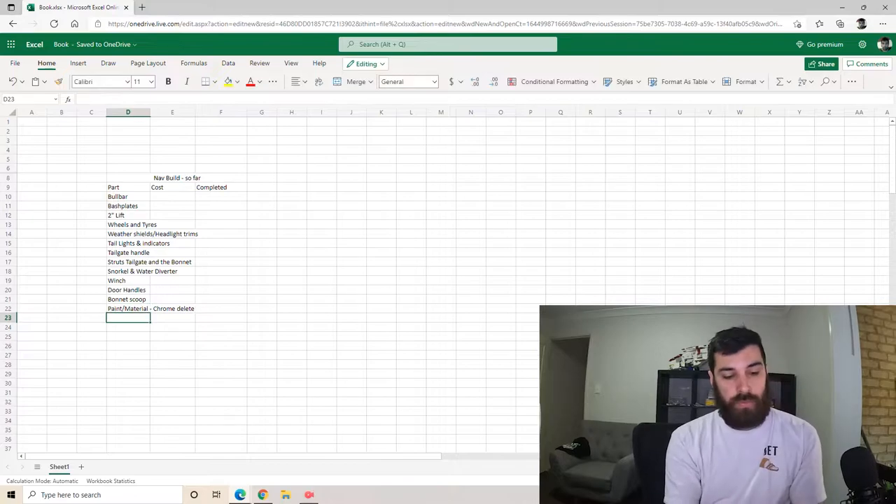
pyautogui.write('Throttle C')
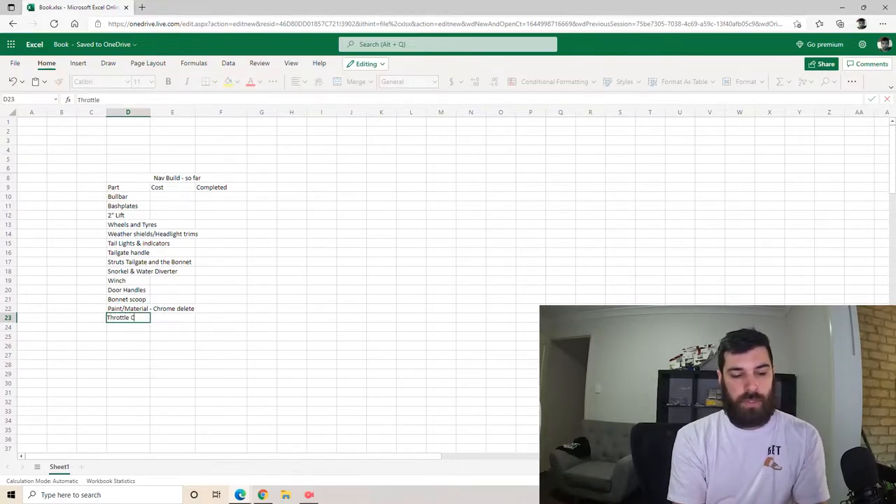
pyautogui.press('enter')
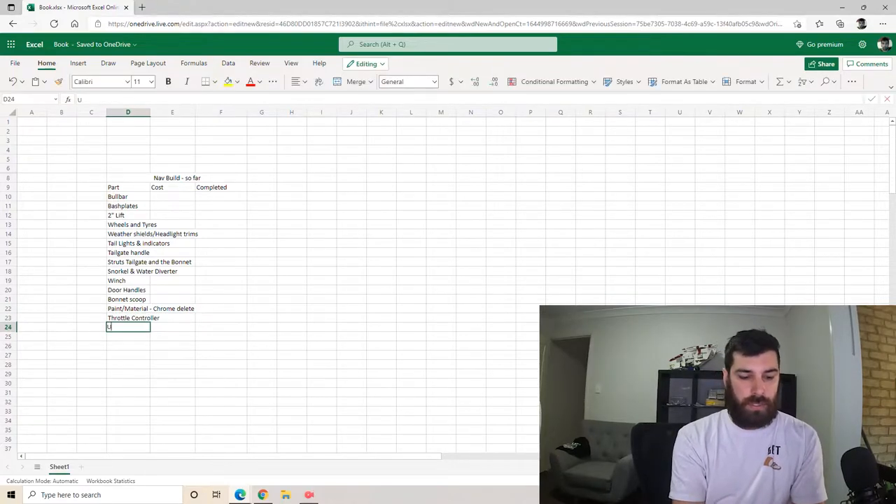
pyautogui.write('Diff')
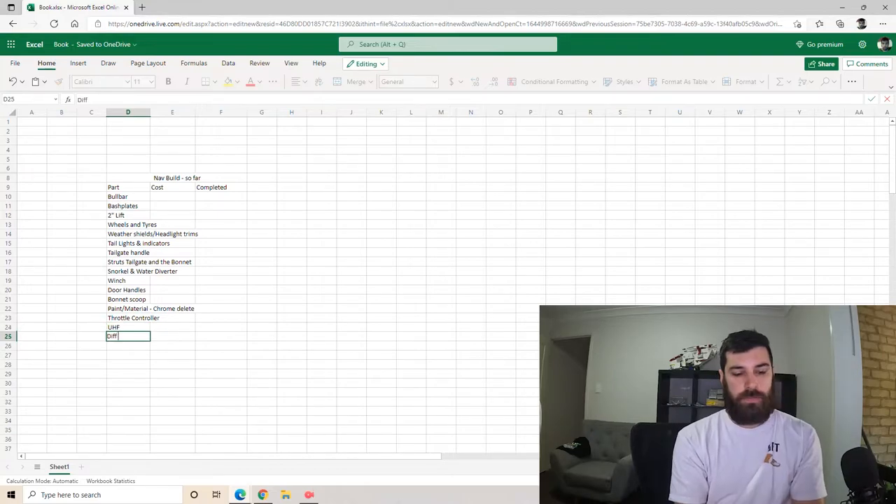
pyautogui.write('Brea')
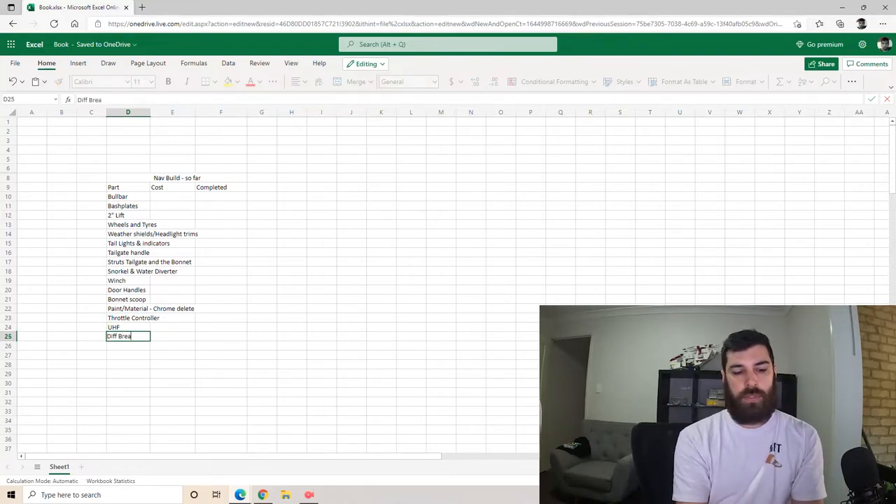
pyautogui.press('enter')
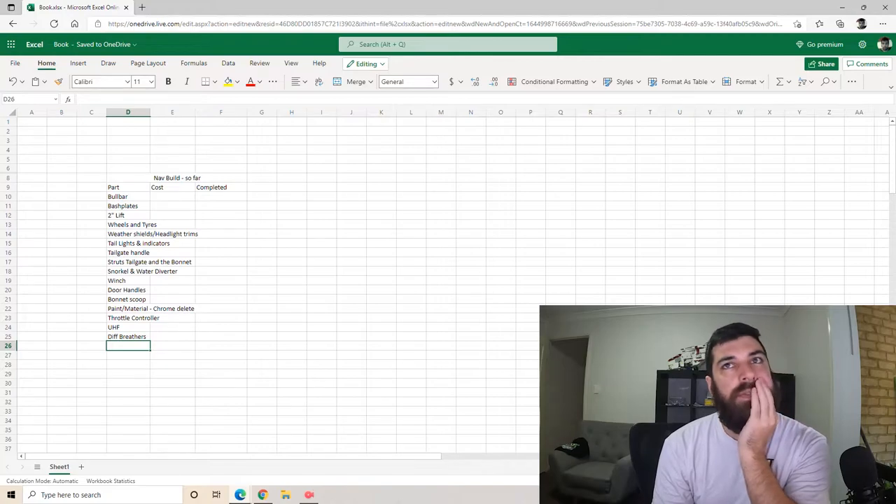
pyautogui.click(227, 196)
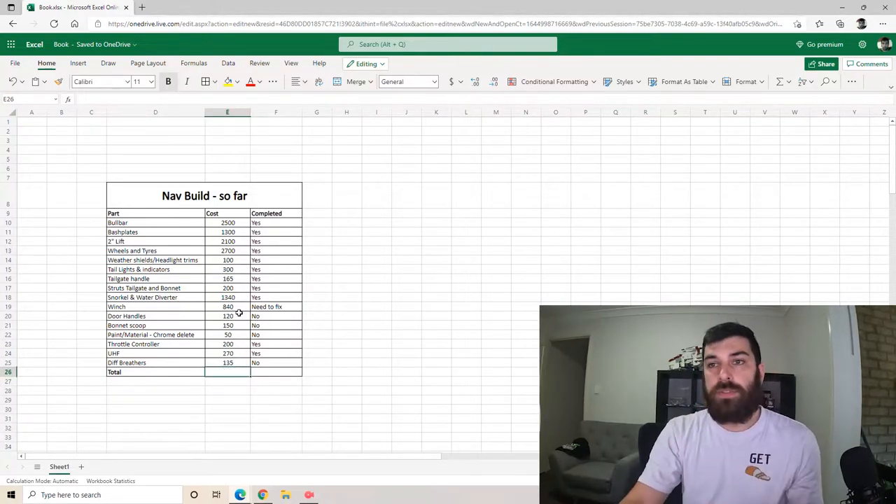
# Step: Total the part costs with =SUM(E10:E25) giving 12470, then inspect the bordered table
pyautogui.write('=SUM(E10:E25')
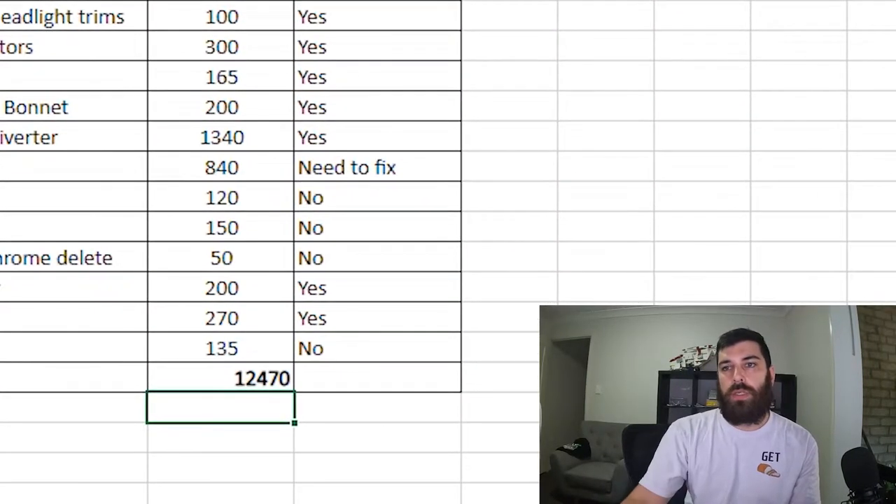
pyautogui.moveTo(143, 146)
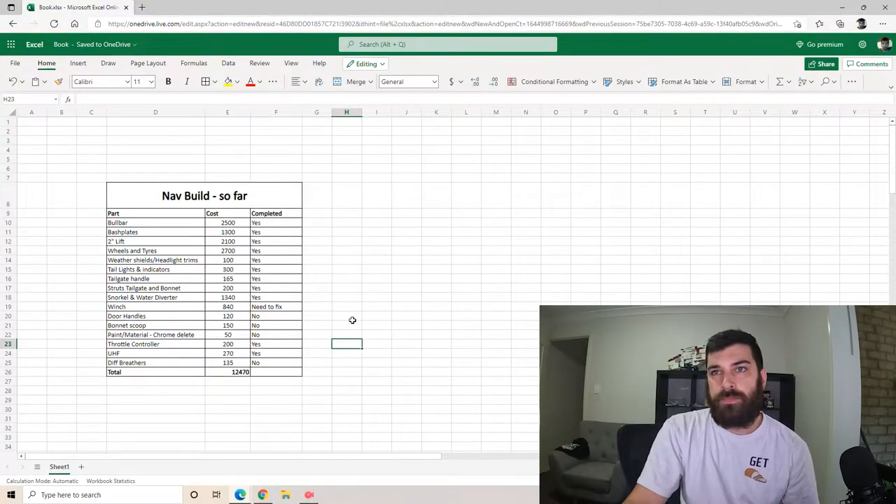
pyautogui.click(347, 307)
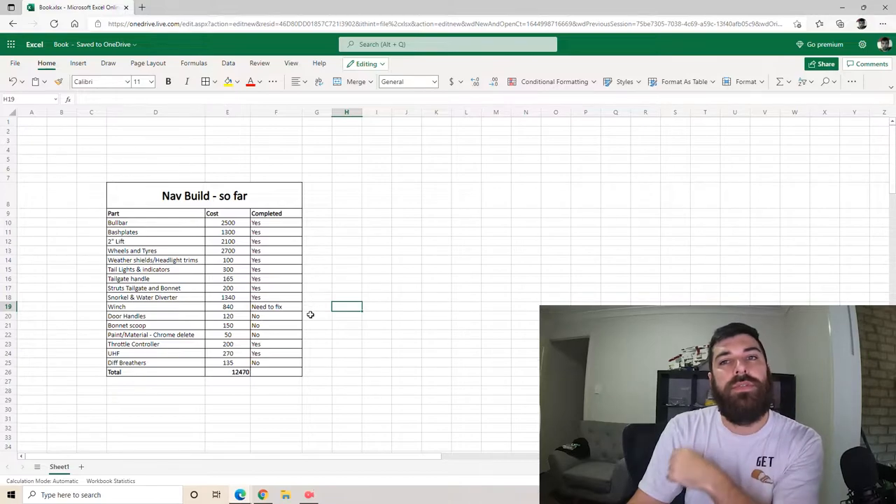
pyautogui.click(316, 196)
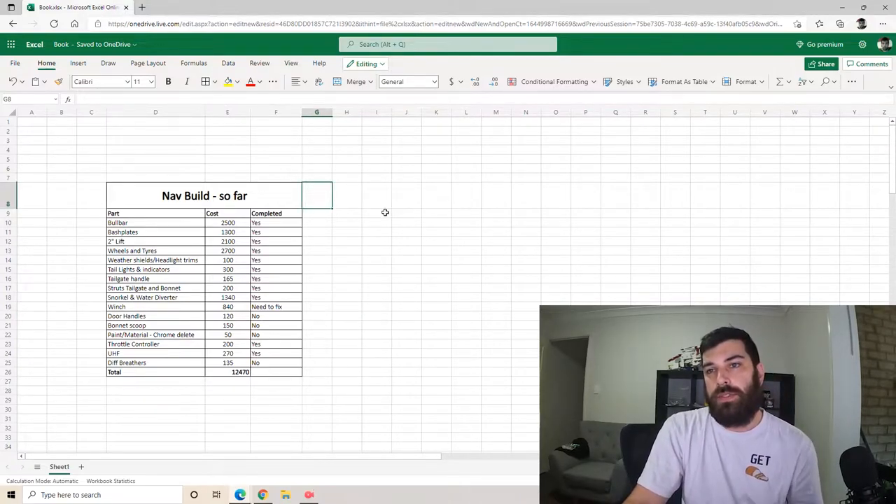
pyautogui.moveTo(342, 191)
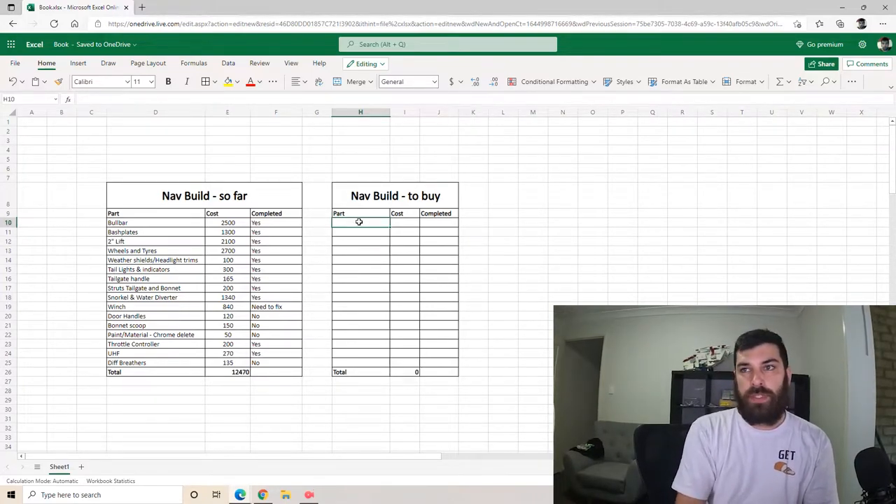
# Step: List to-buy parts in column H: Exhaust, Rock Sliders, Catch Can/Secondary Fuel, Upgraded suspension, Brake kit
pyautogui.write('Exhaust')
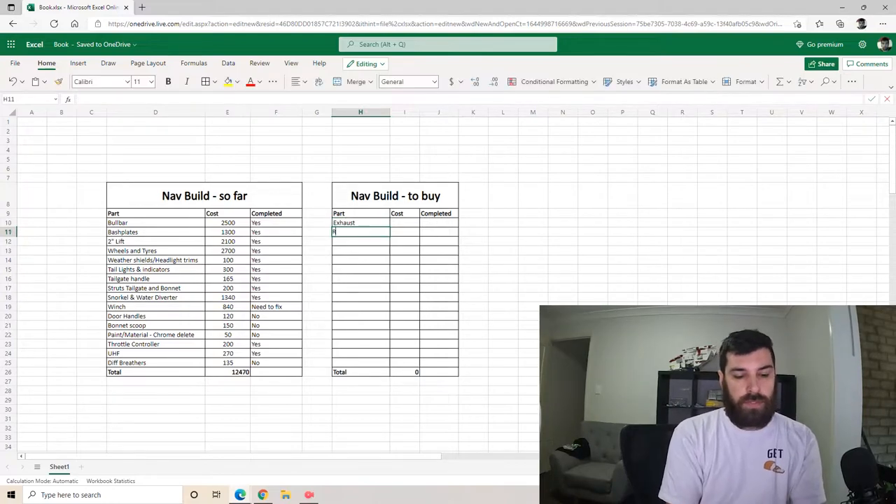
pyautogui.write('Rock Sliders')
pyautogui.click(361, 297)
pyautogui.write('Light B')
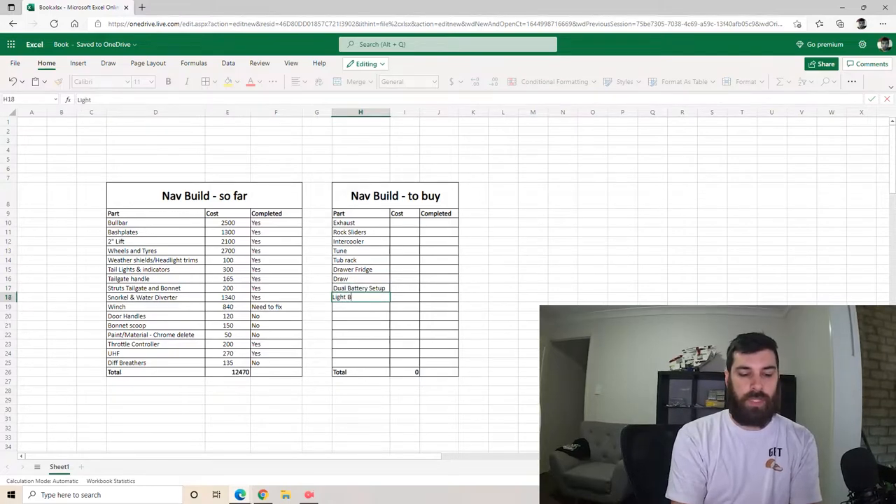
pyautogui.write('Catch Ca')
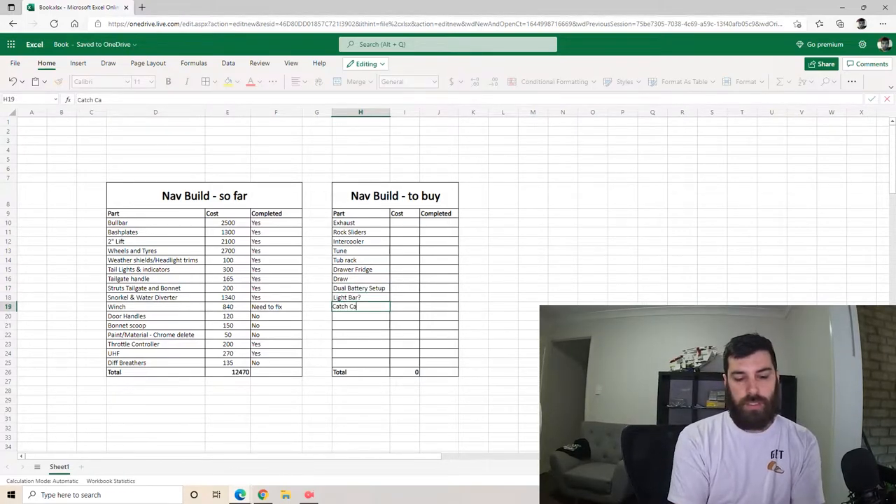
pyautogui.write('n/Seco')
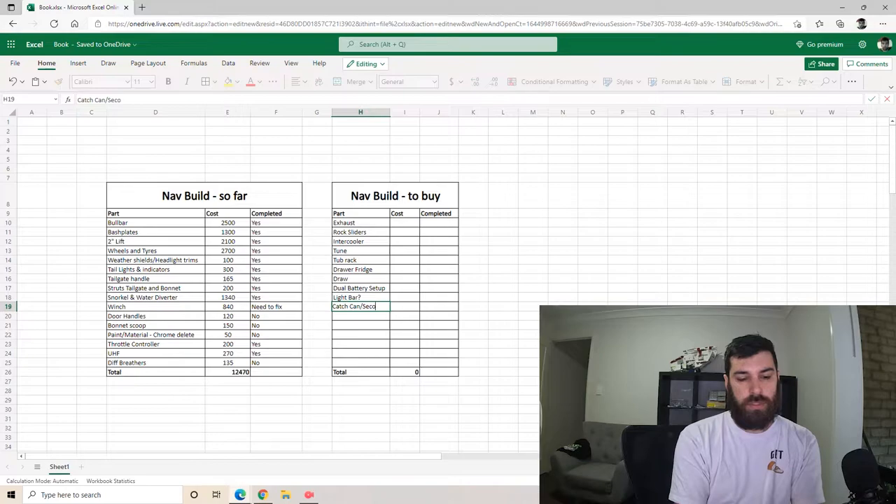
pyautogui.write('ndary Fule')
pyautogui.click(361, 316)
pyautogui.write('Tub Chop?')
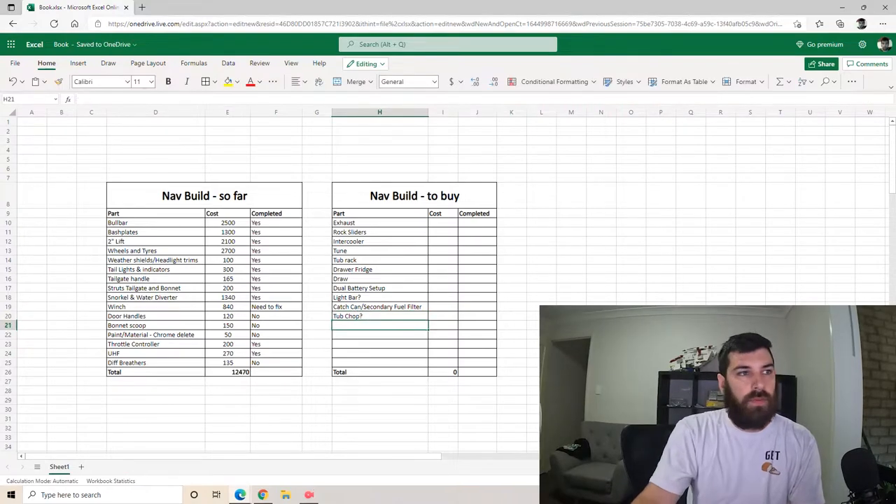
pyautogui.write('Upgraded suspension arms')
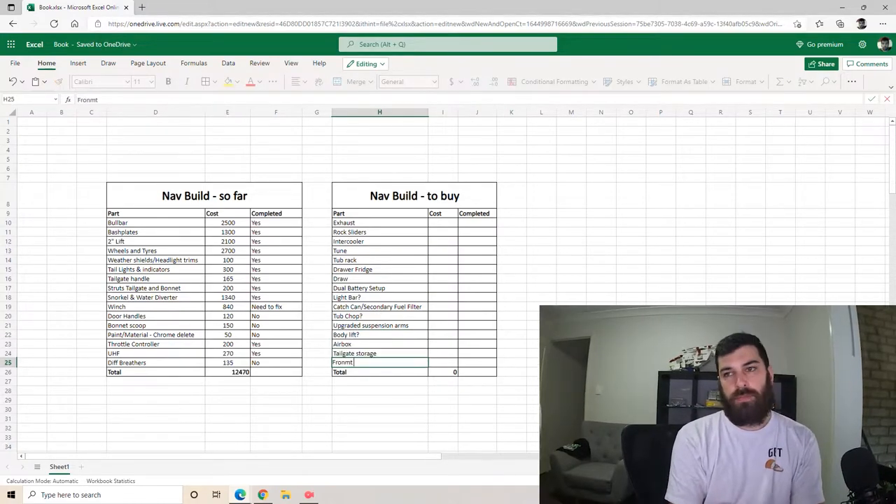
pyautogui.write('Front I')
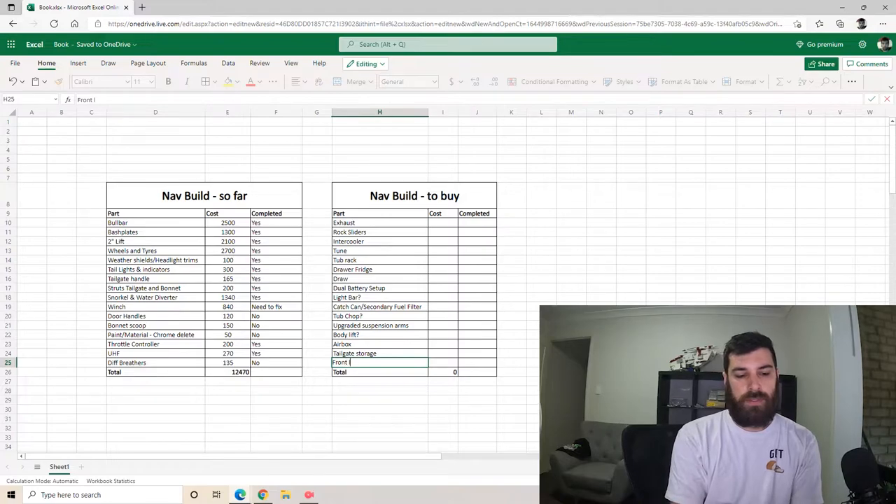
pyautogui.write('Brake kit Upgrade - extended lines')
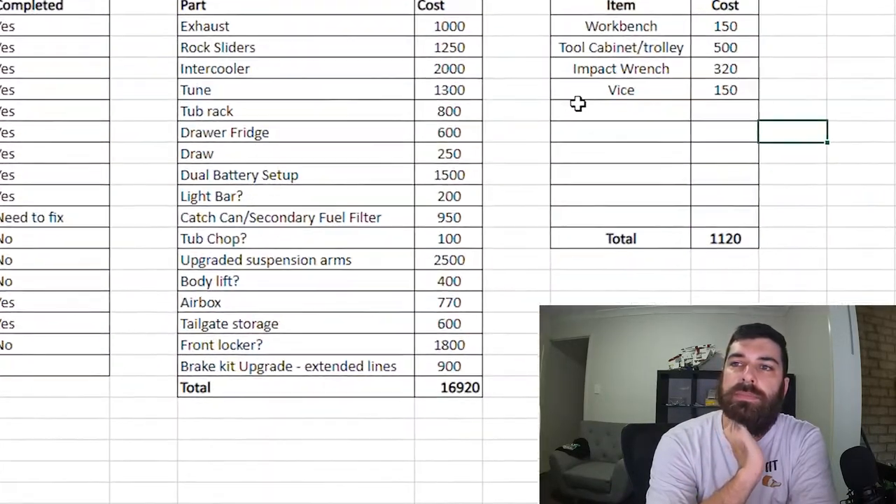
# Step: Scroll down the sheet to view the to-buy and Tools/Misc tables
pyautogui.scroll(-3)
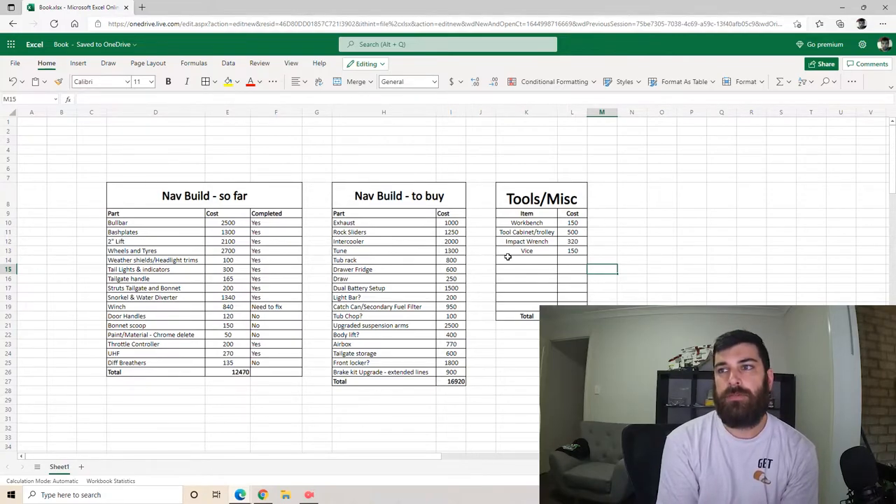
pyautogui.click(383, 418)
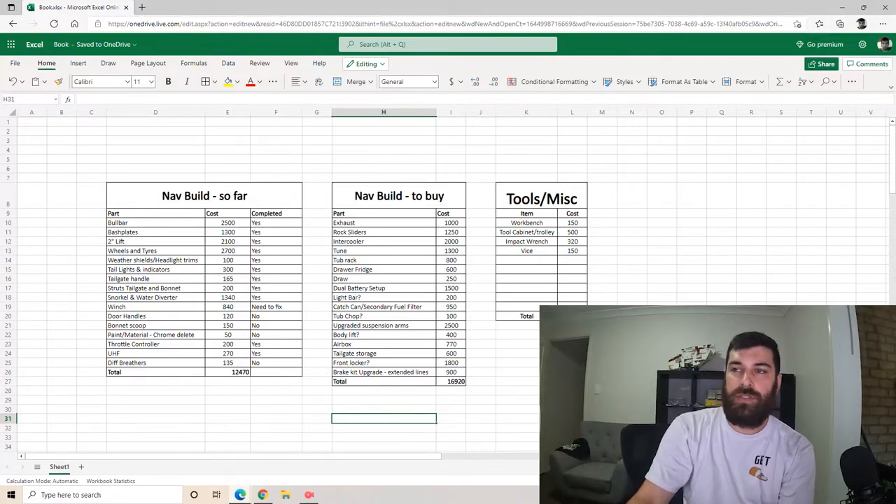
pyautogui.click(541, 199)
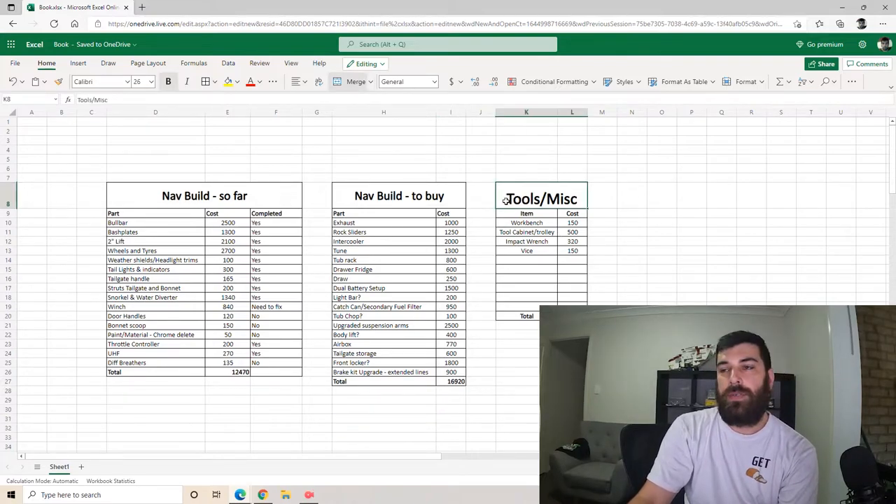
pyautogui.click(572, 334)
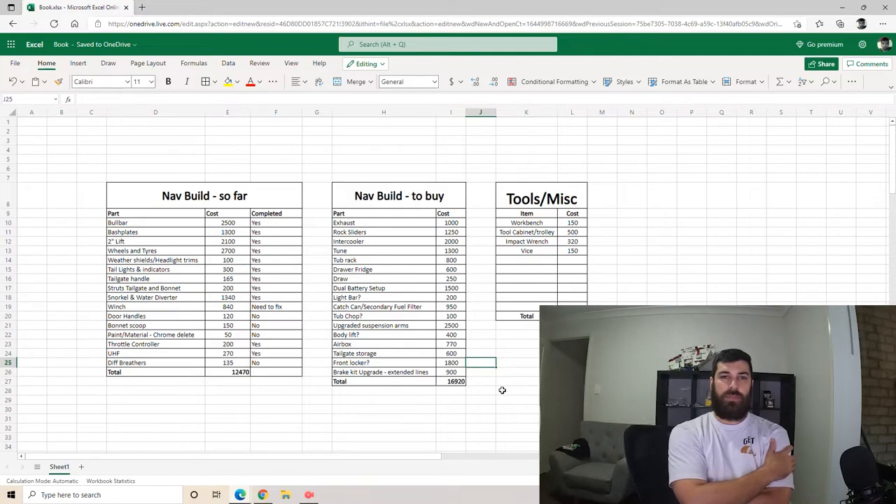
pyautogui.click(482, 334)
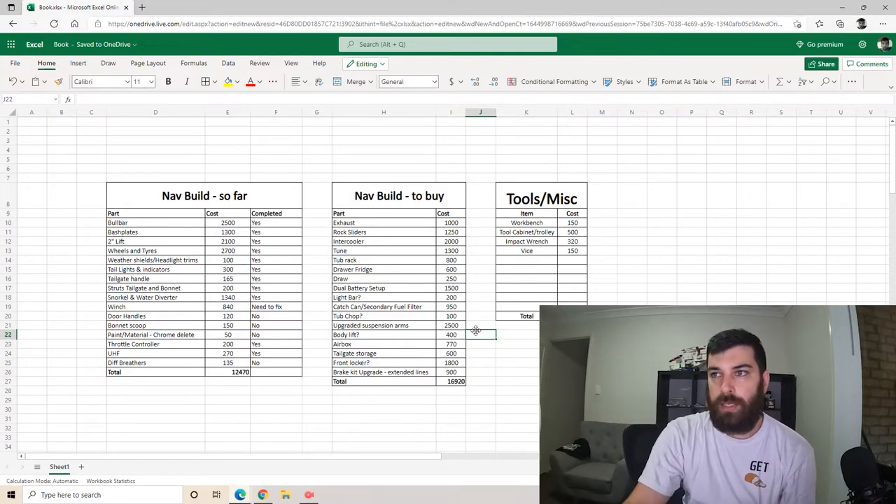
pyautogui.click(383, 149)
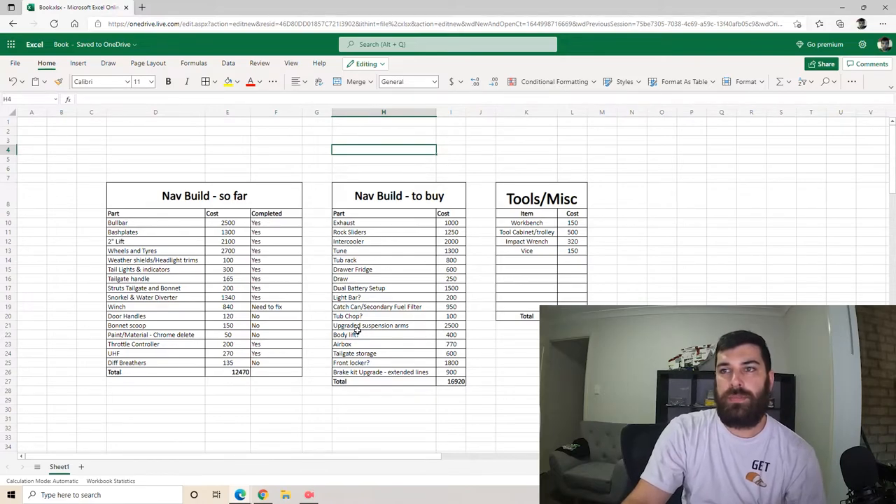
pyautogui.moveTo(433, 417)
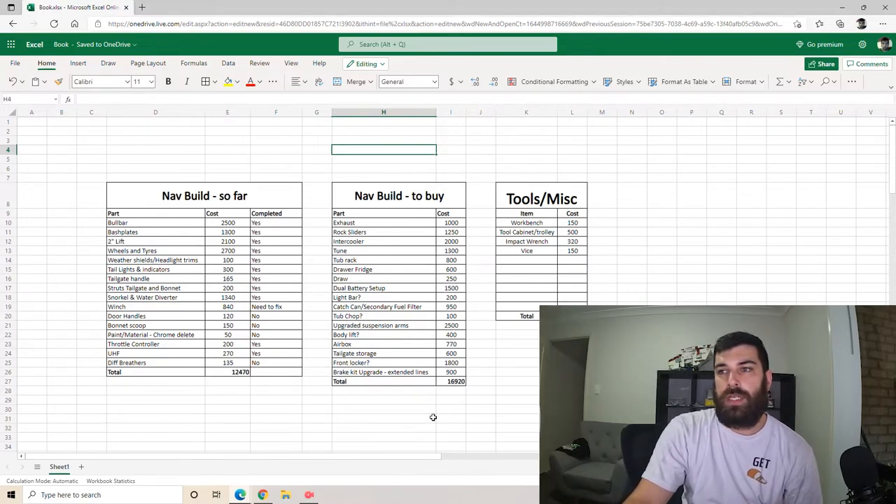
pyautogui.click(450, 419)
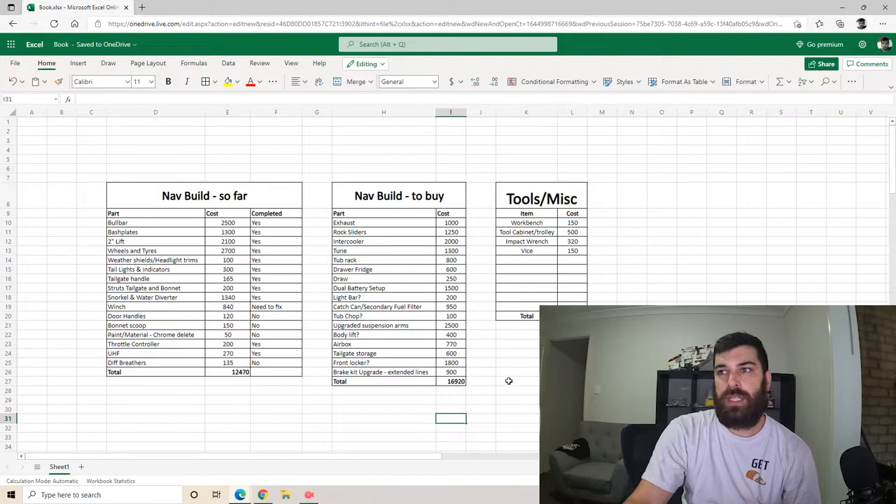
pyautogui.click(516, 381)
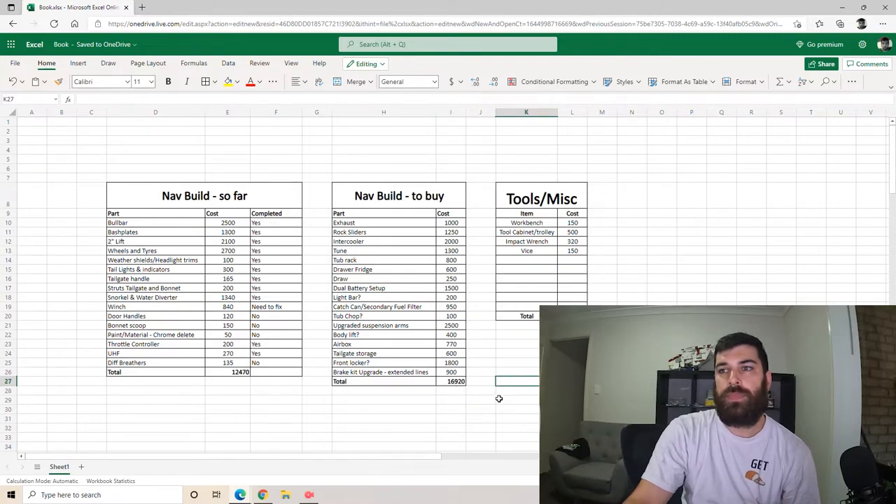
pyautogui.click(384, 400)
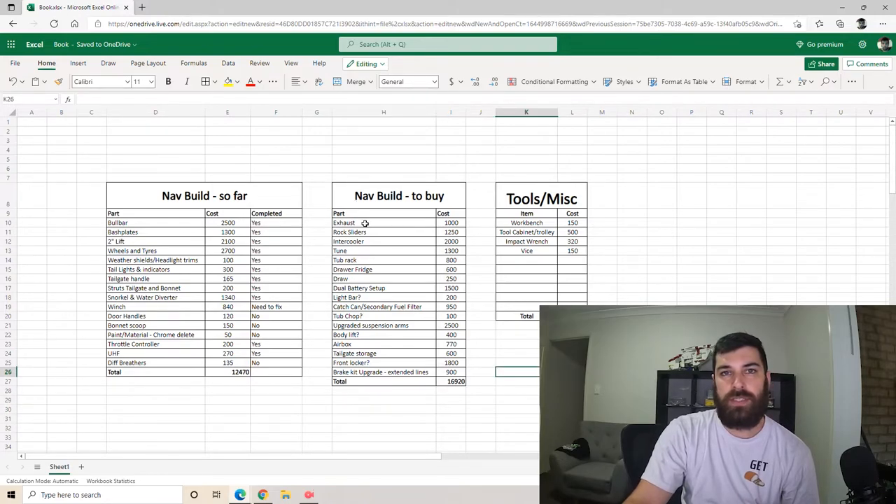
pyautogui.moveTo(363, 251)
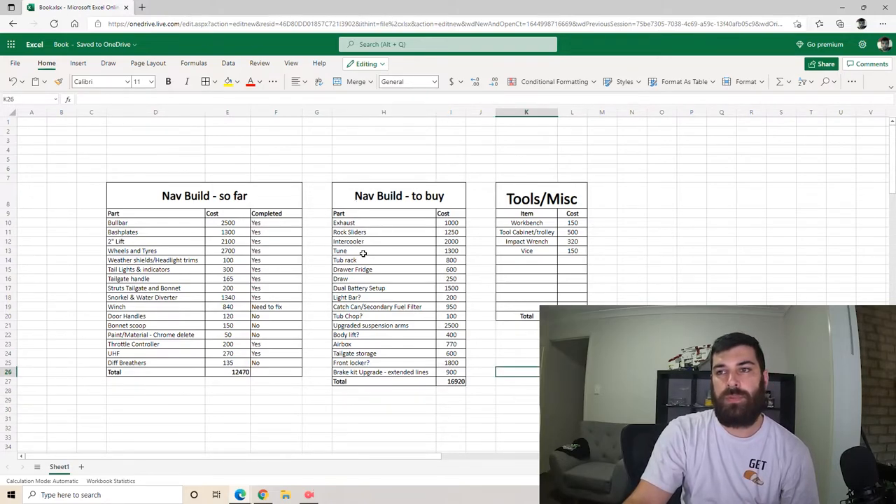
pyautogui.click(482, 343)
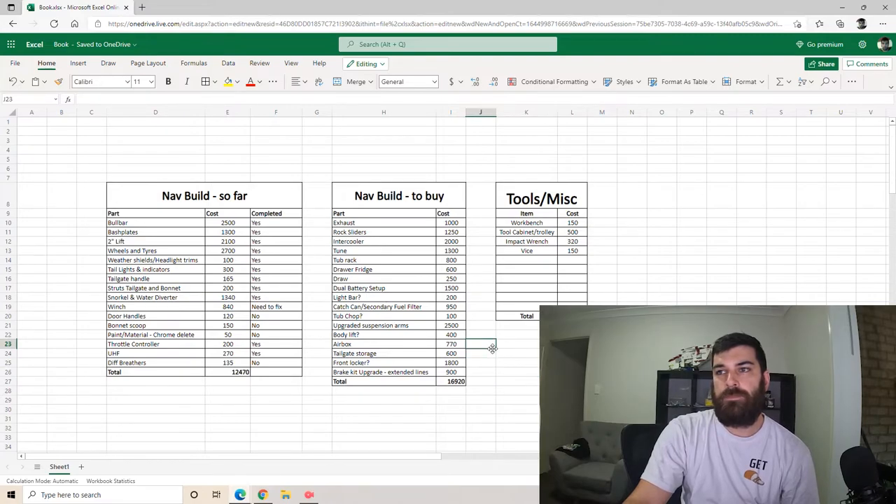
pyautogui.moveTo(488, 355)
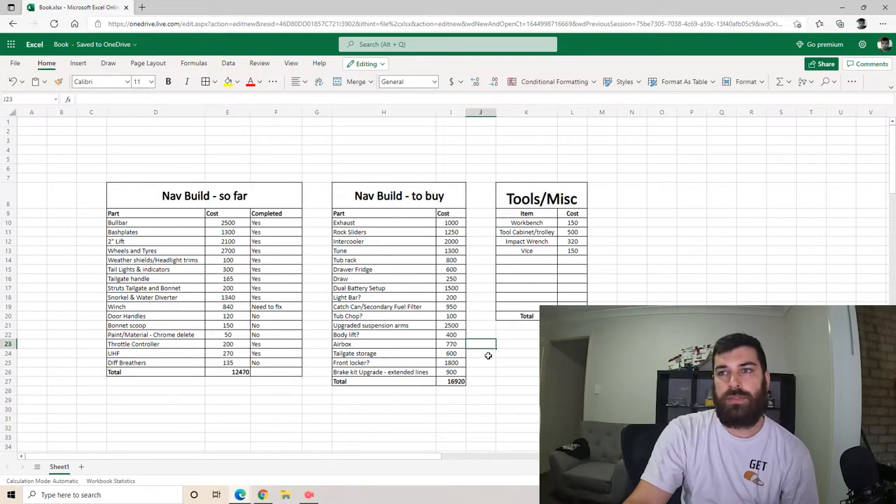
pyautogui.click(526, 381)
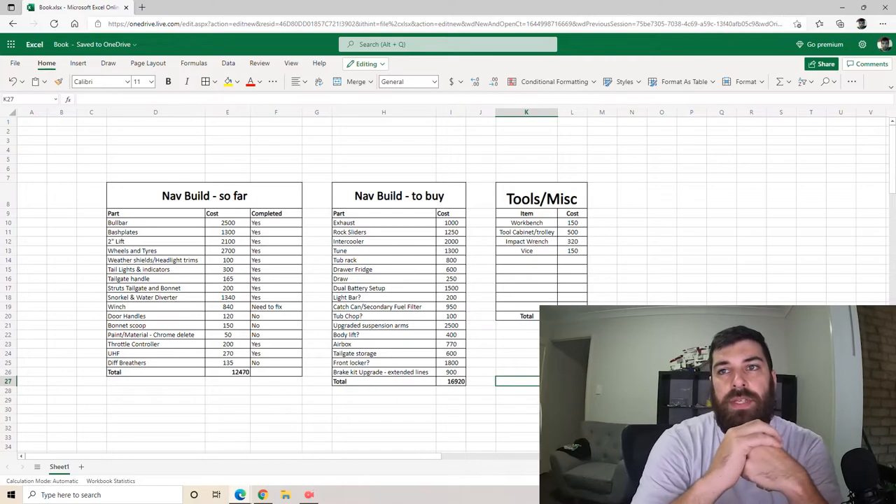